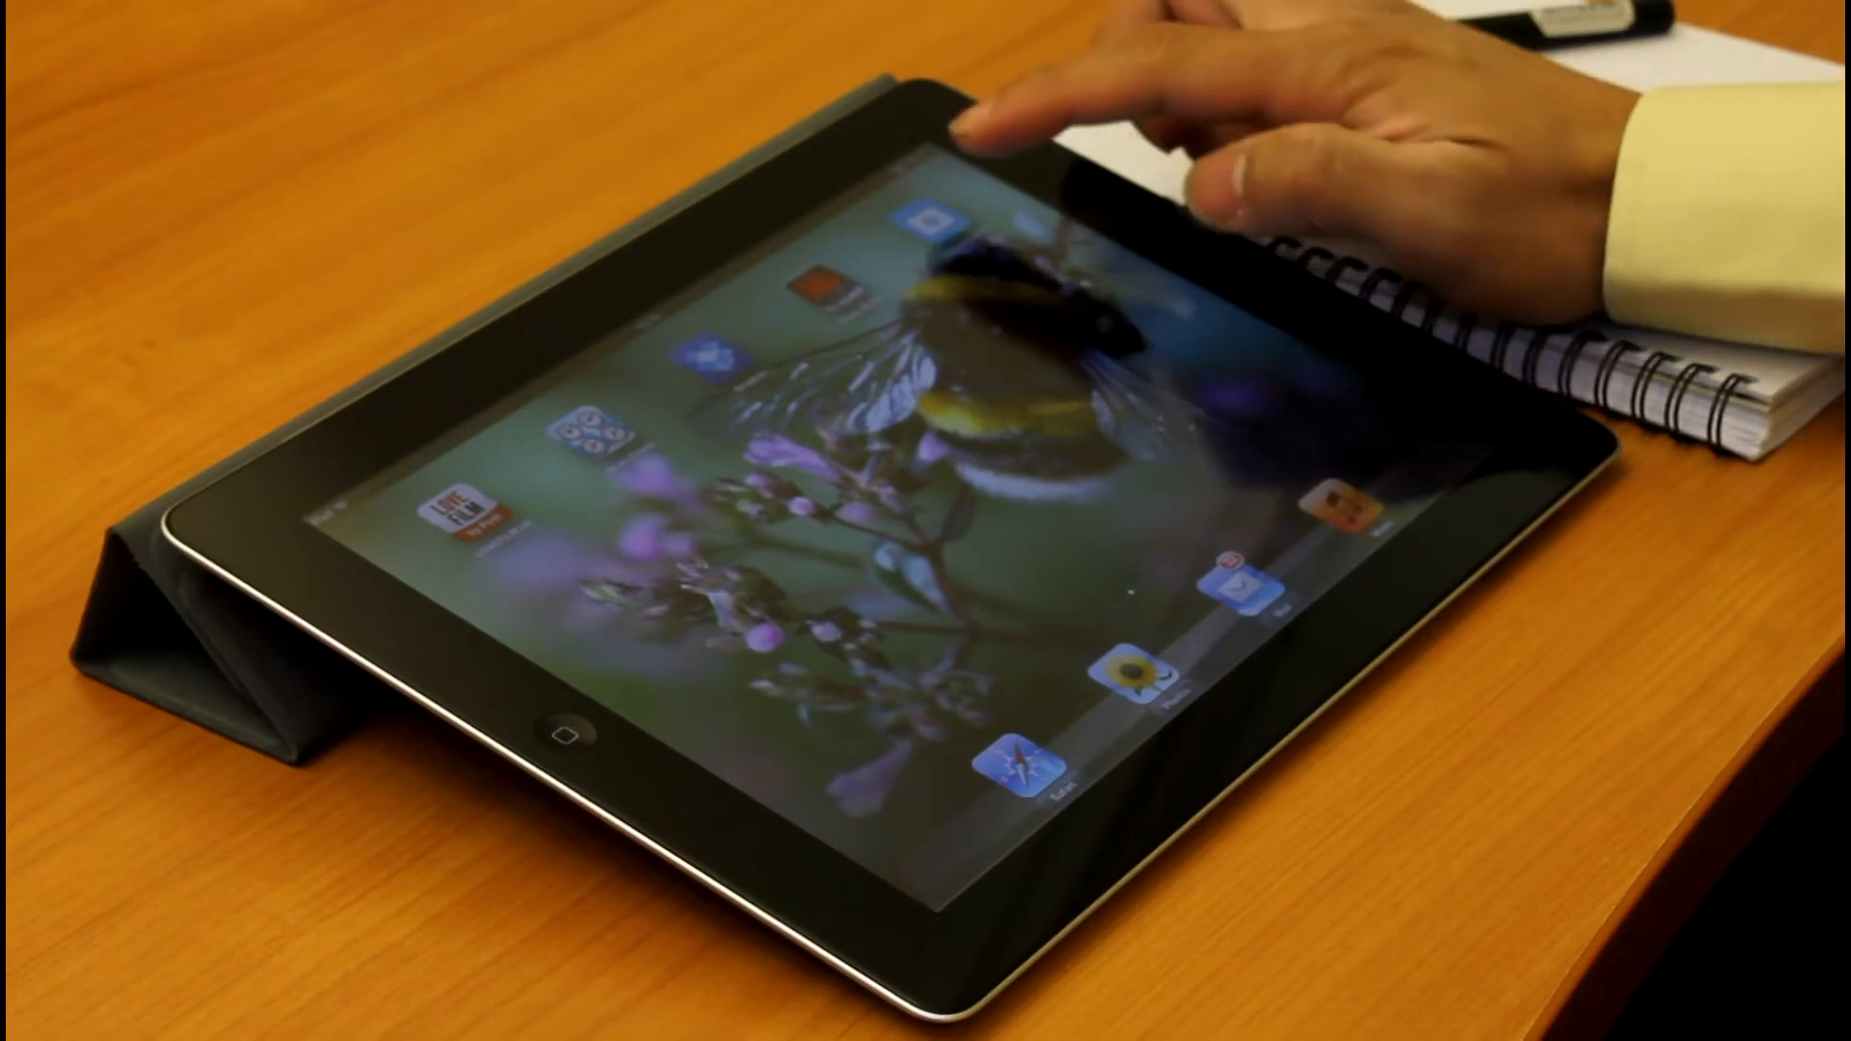
# Step: Launch the Expert24 offline symptom assessment from the iPad home screen
pyautogui.click(933, 135)
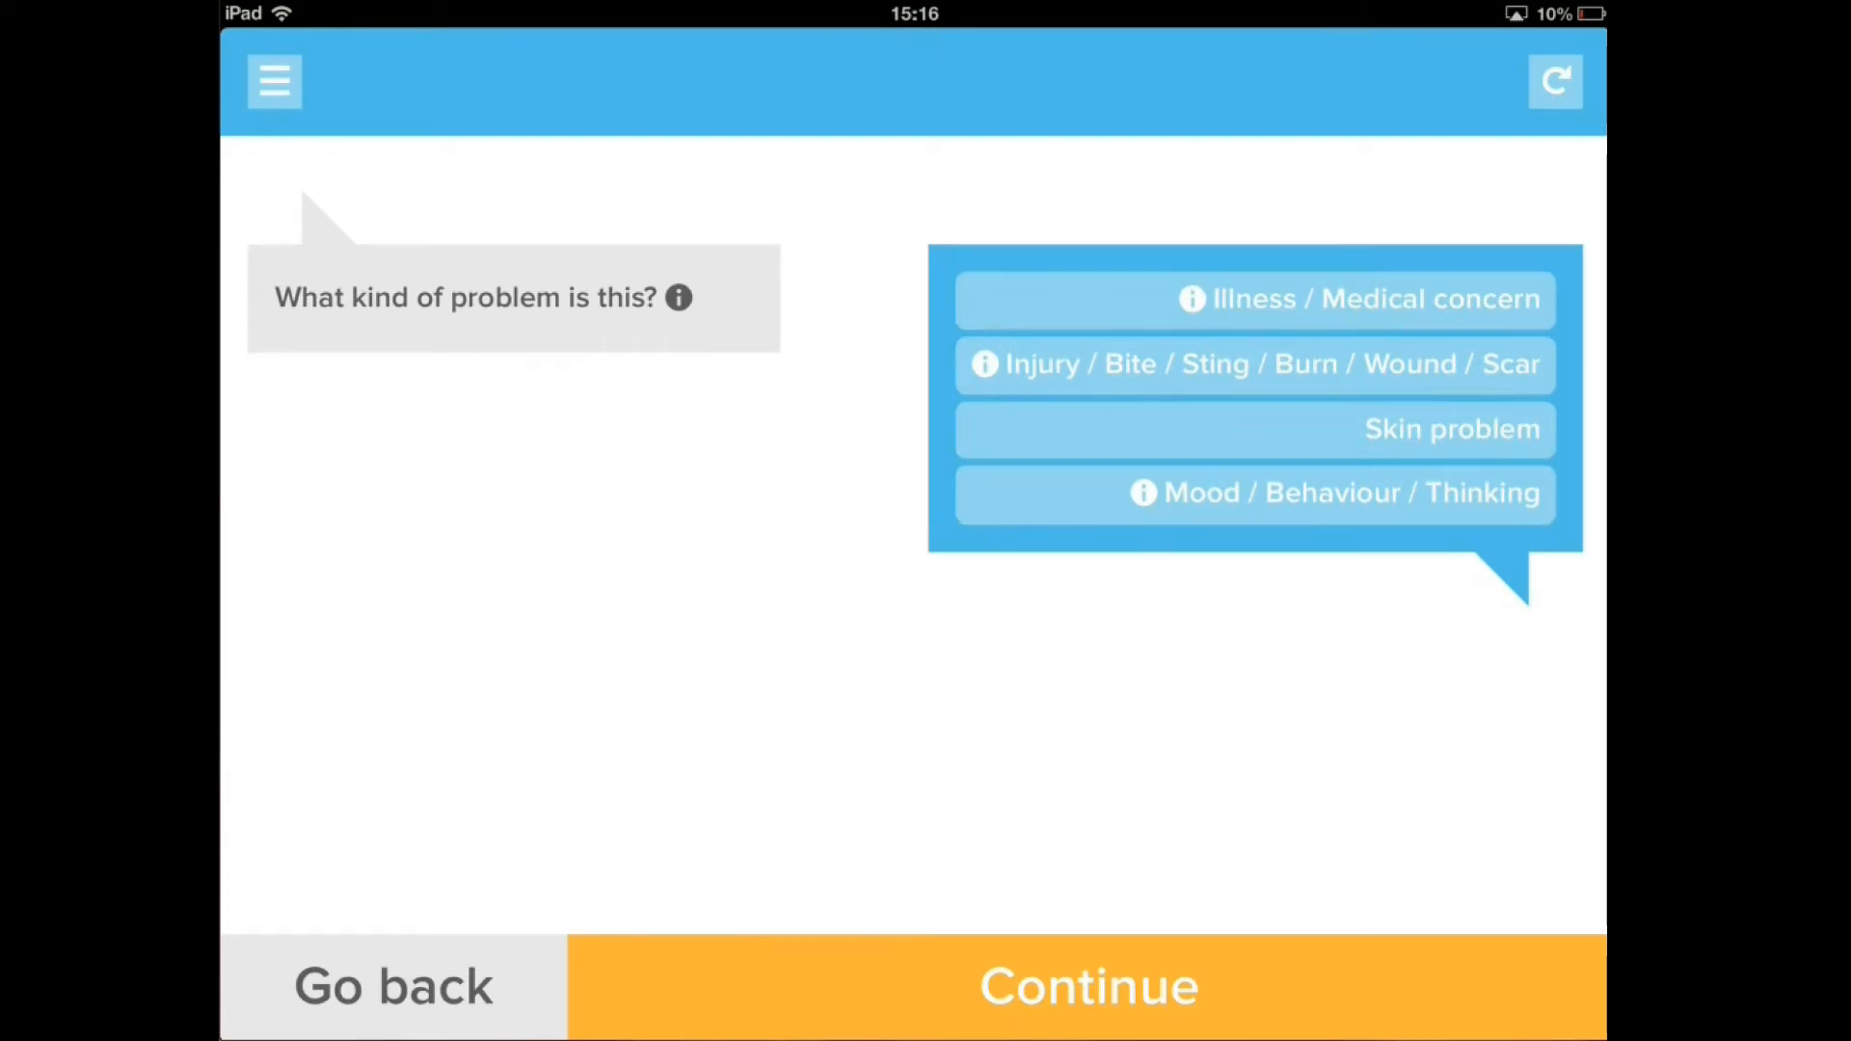
# Step: Choose Skin problem as the kind of problem and continue
pyautogui.click(1253, 428)
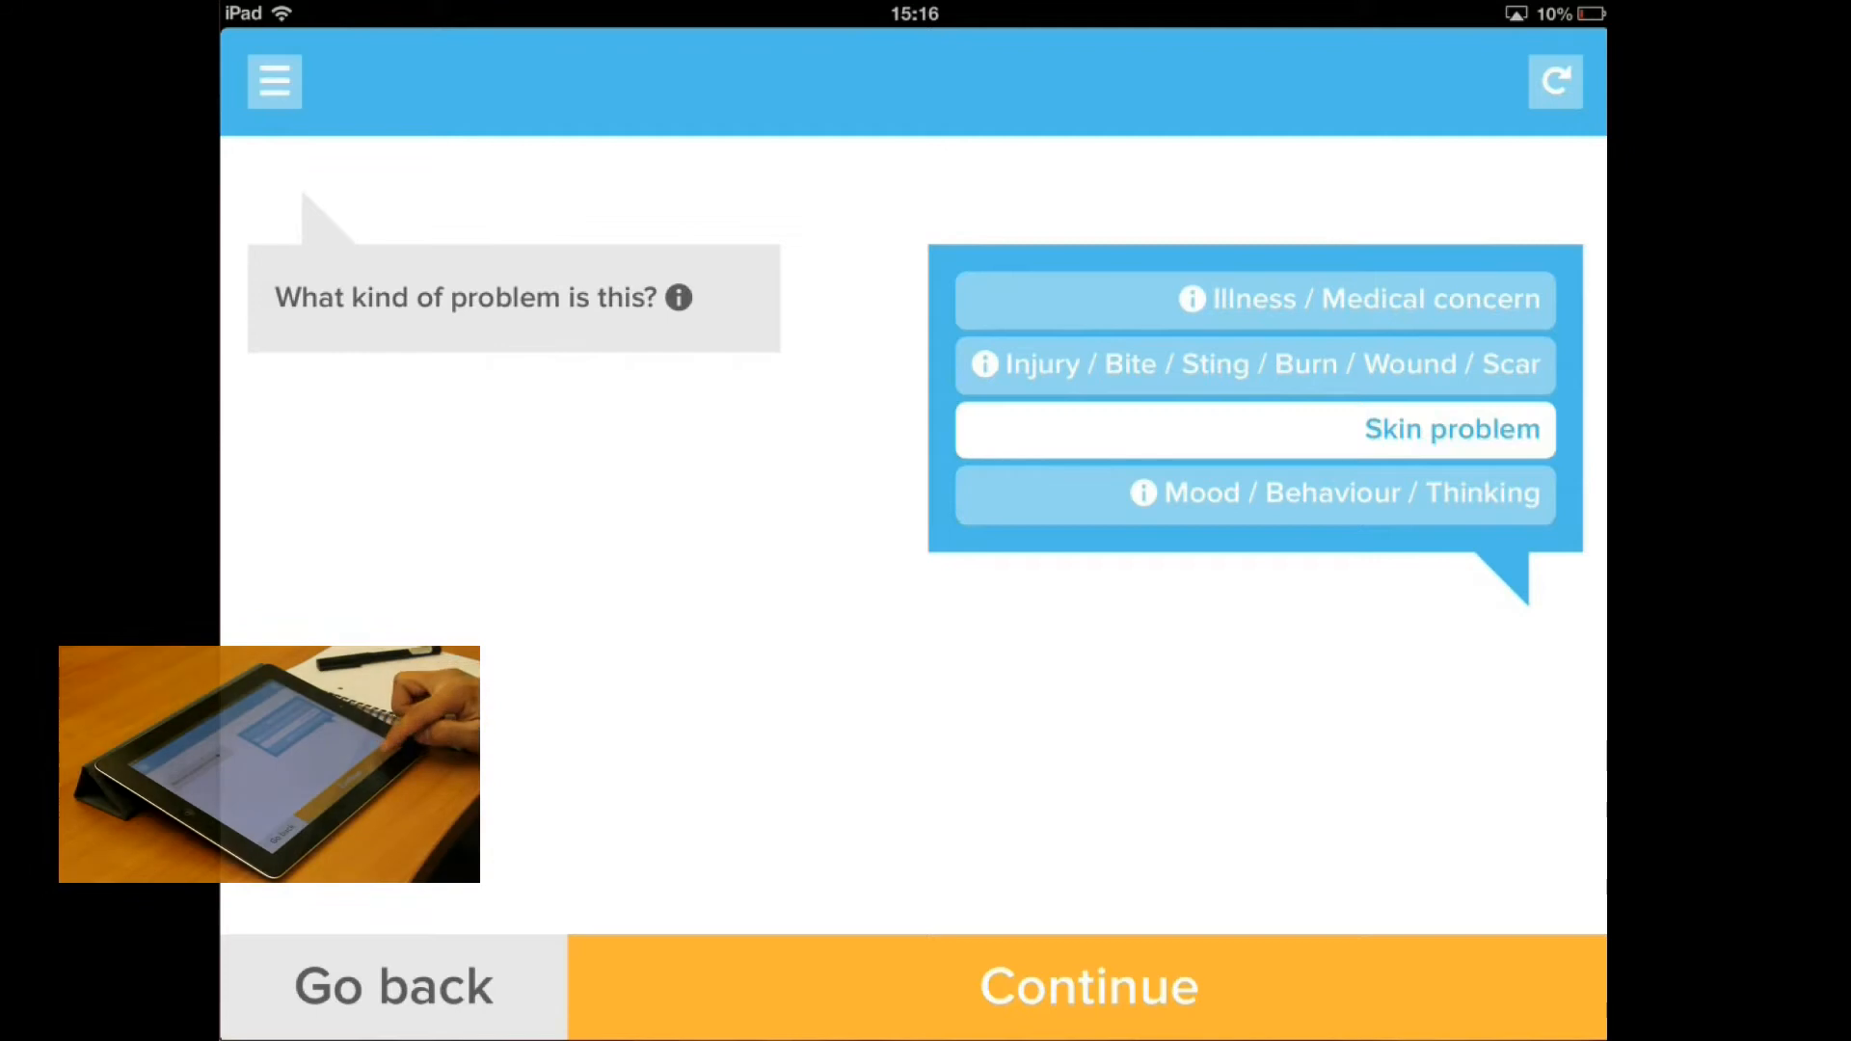
pyautogui.click(1253, 428)
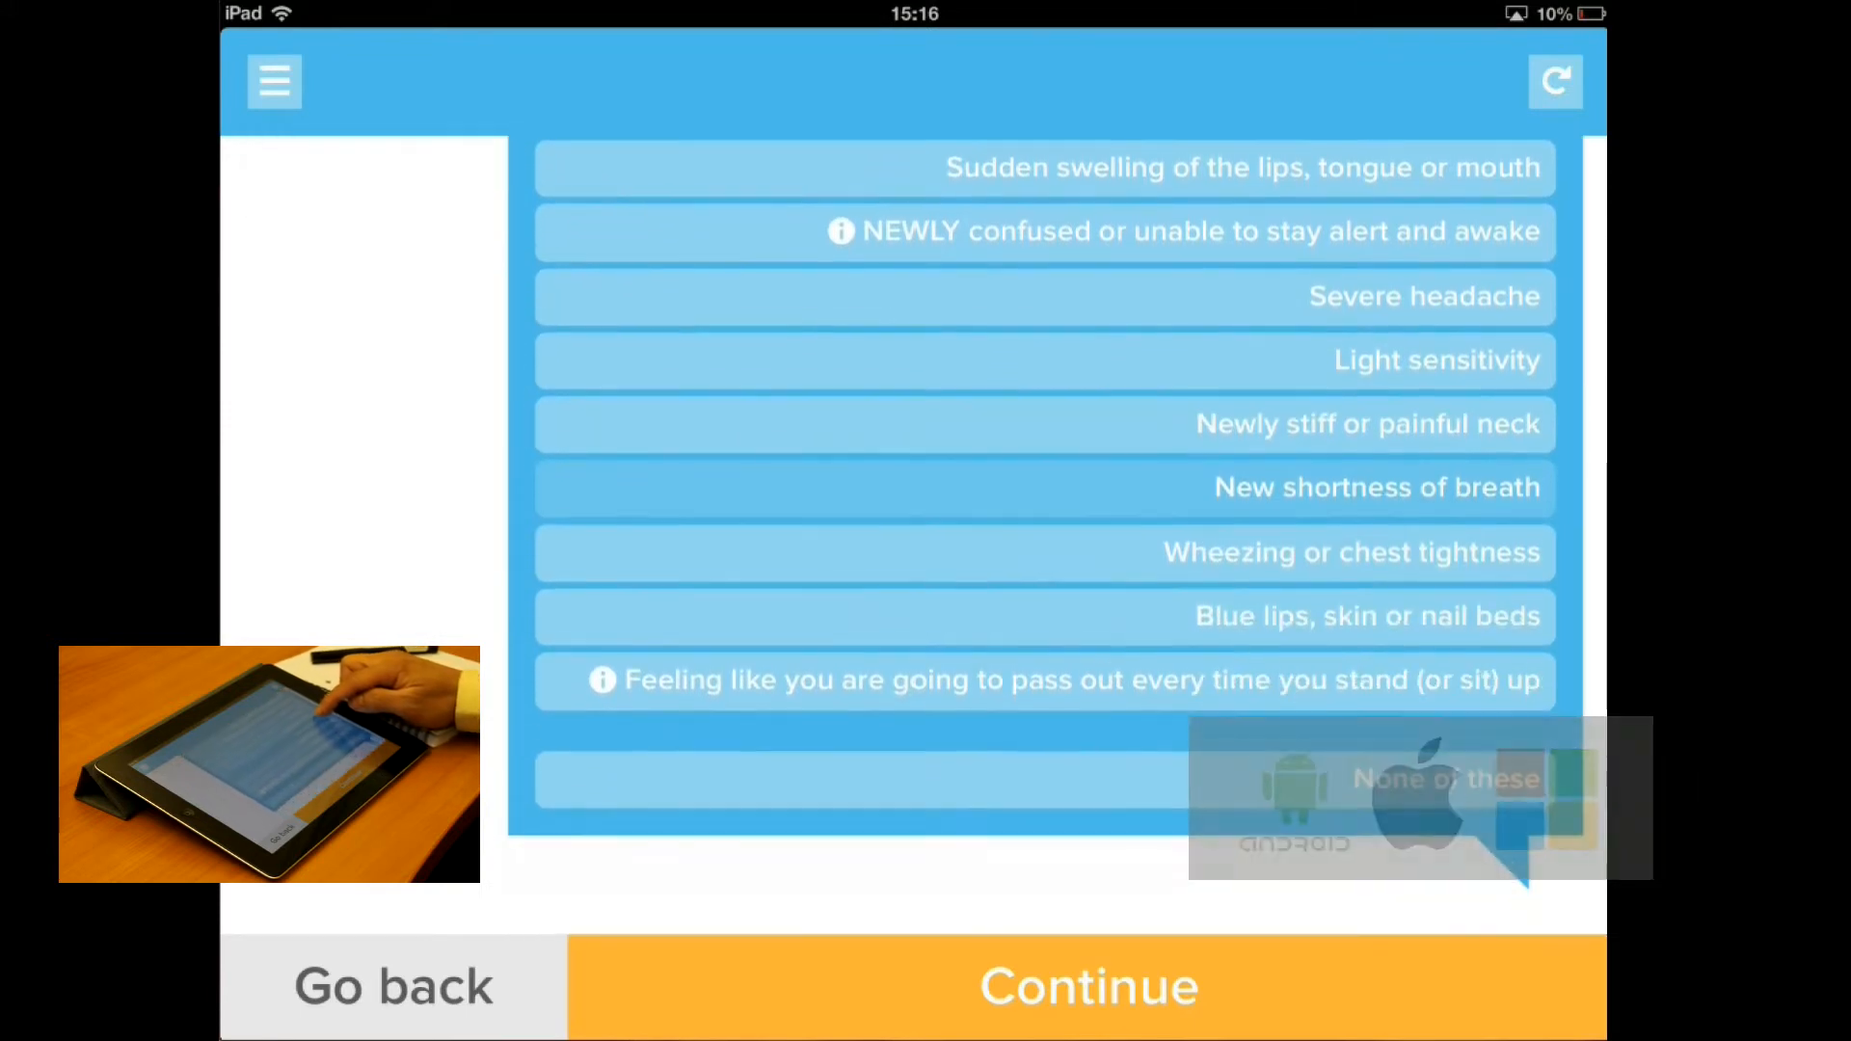
# Step: Report Light sensitivity and New shortness of breath, untick Blue lips, and continue to the rash question
pyautogui.click(1043, 615)
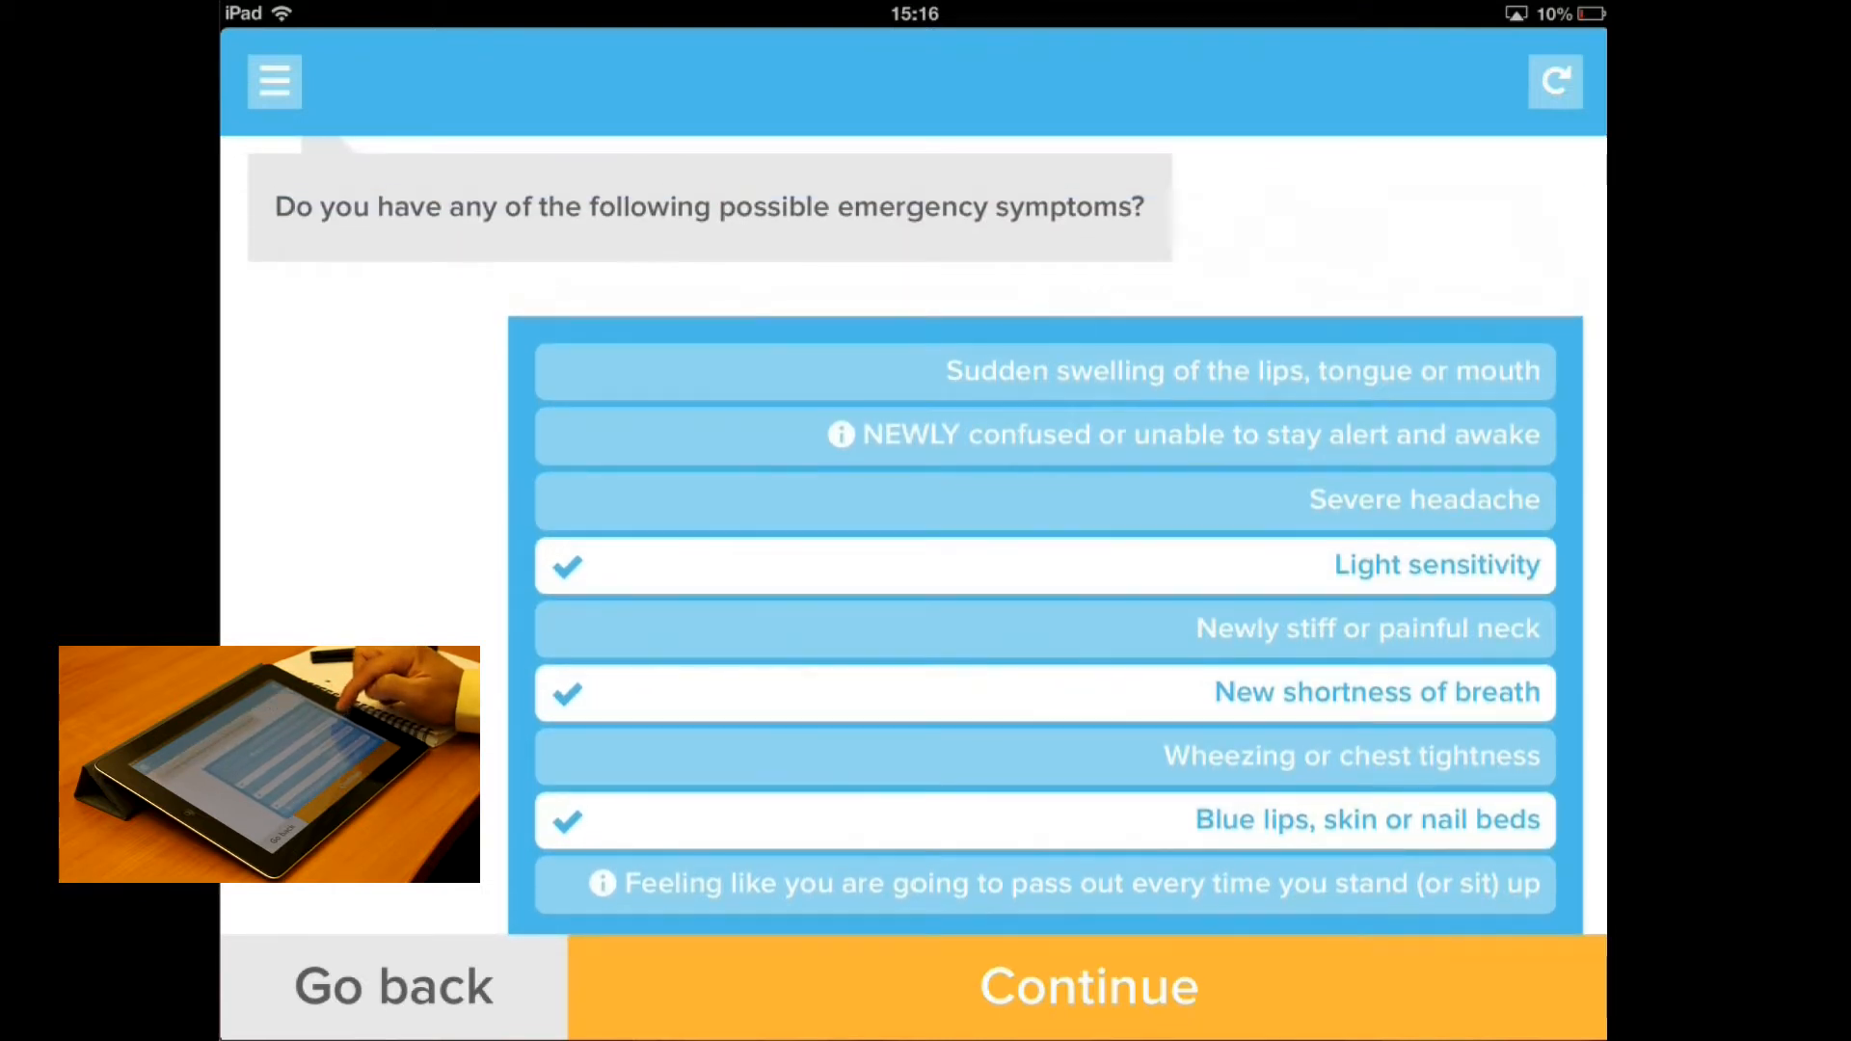
pyautogui.click(1043, 820)
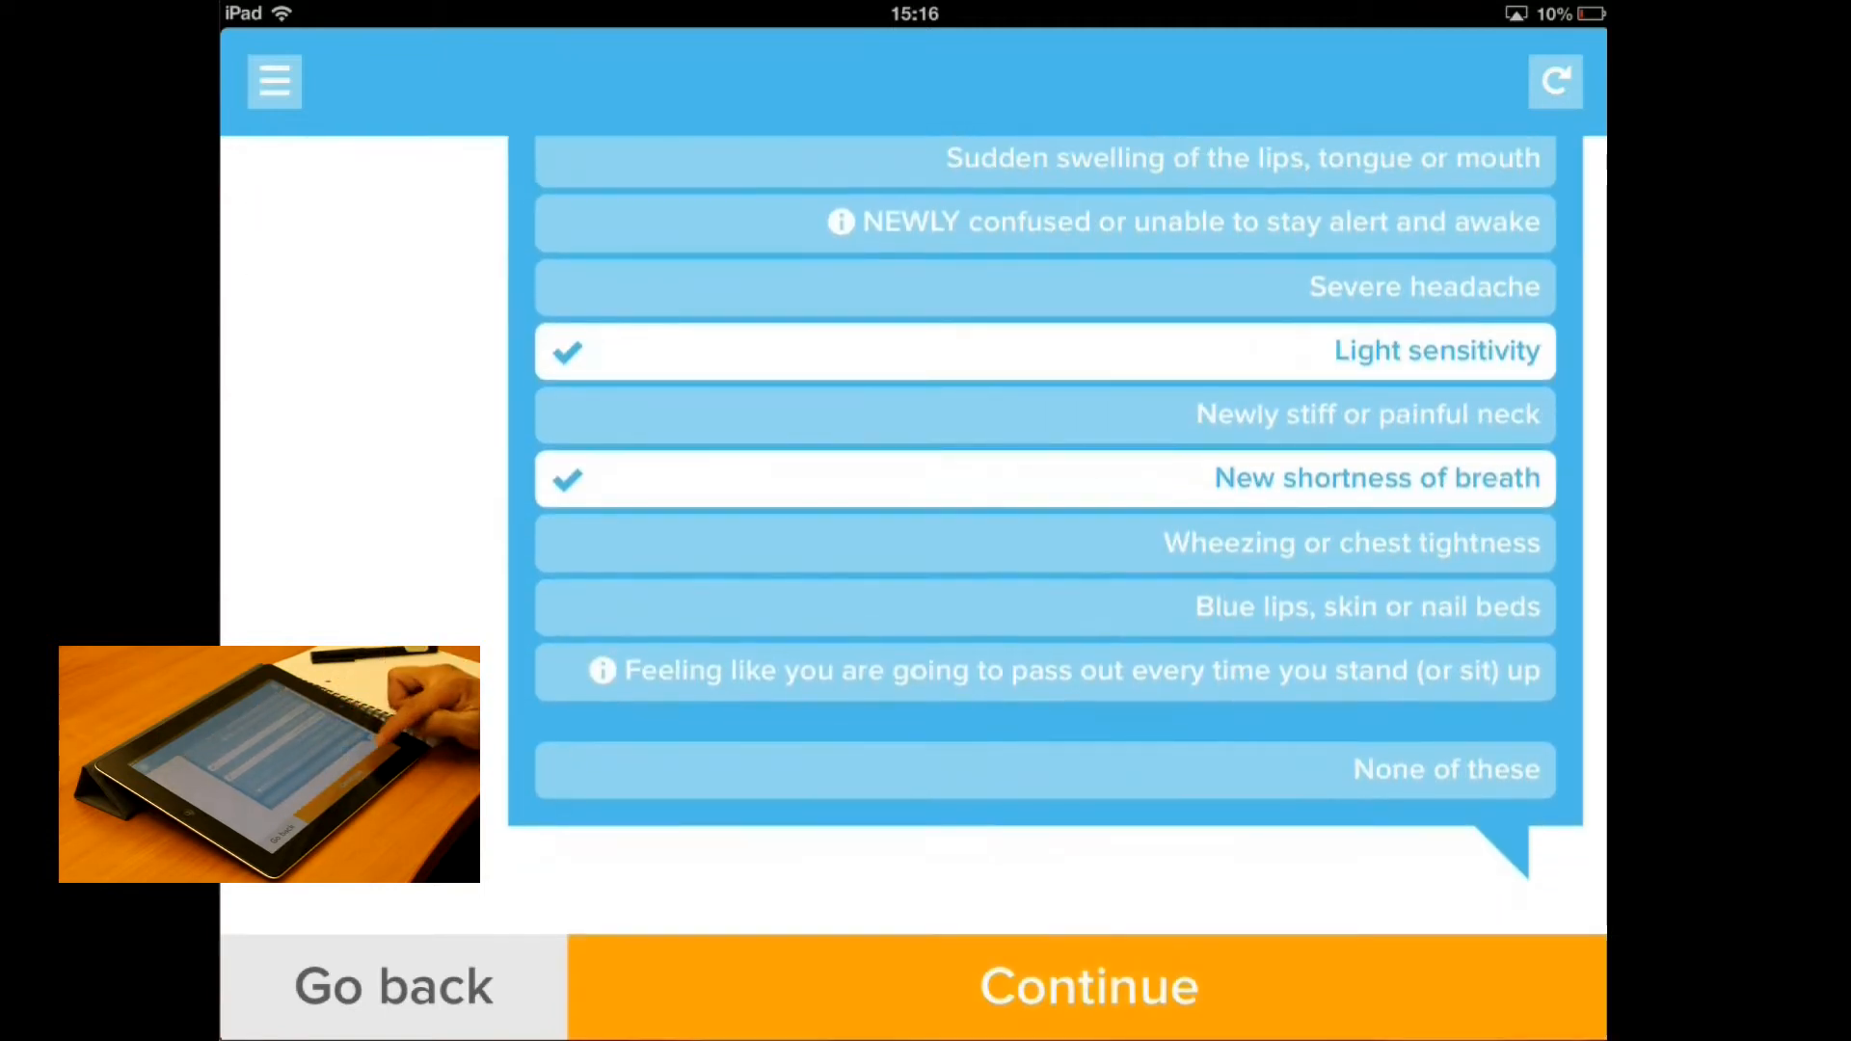
pyautogui.click(1085, 985)
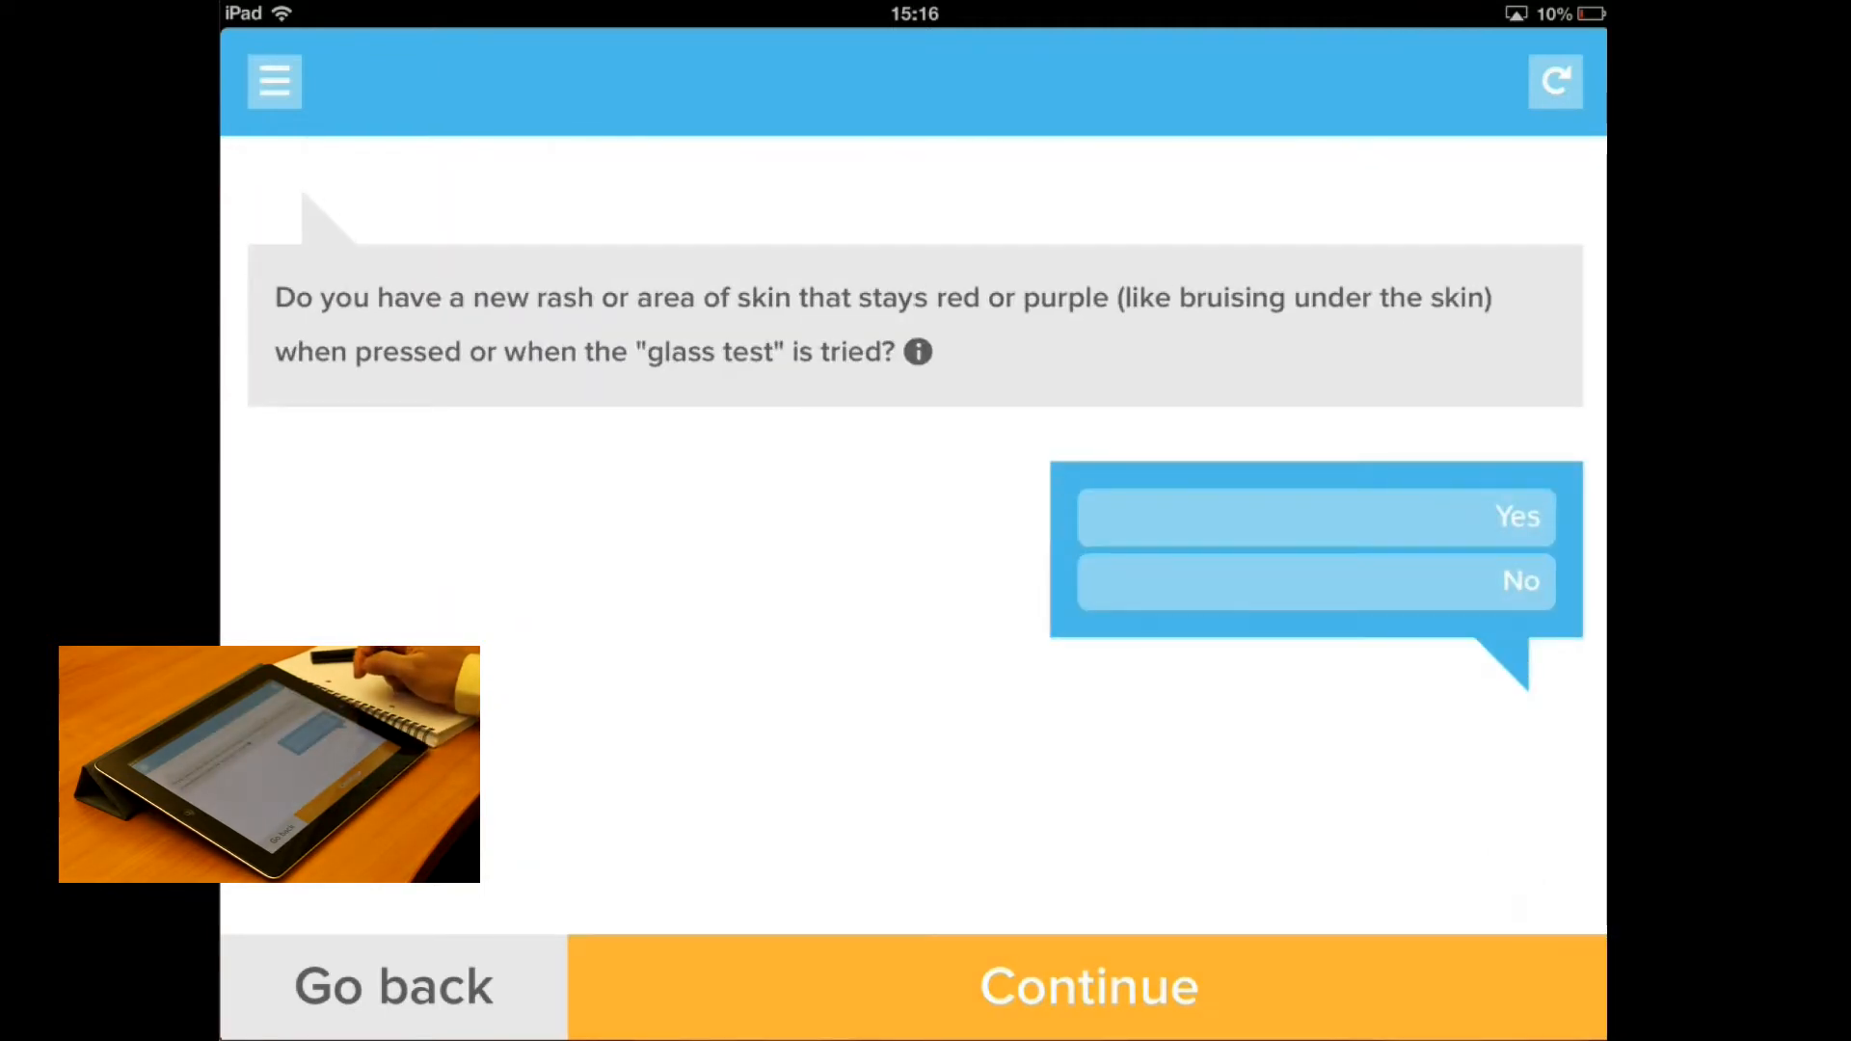
pyautogui.click(917, 351)
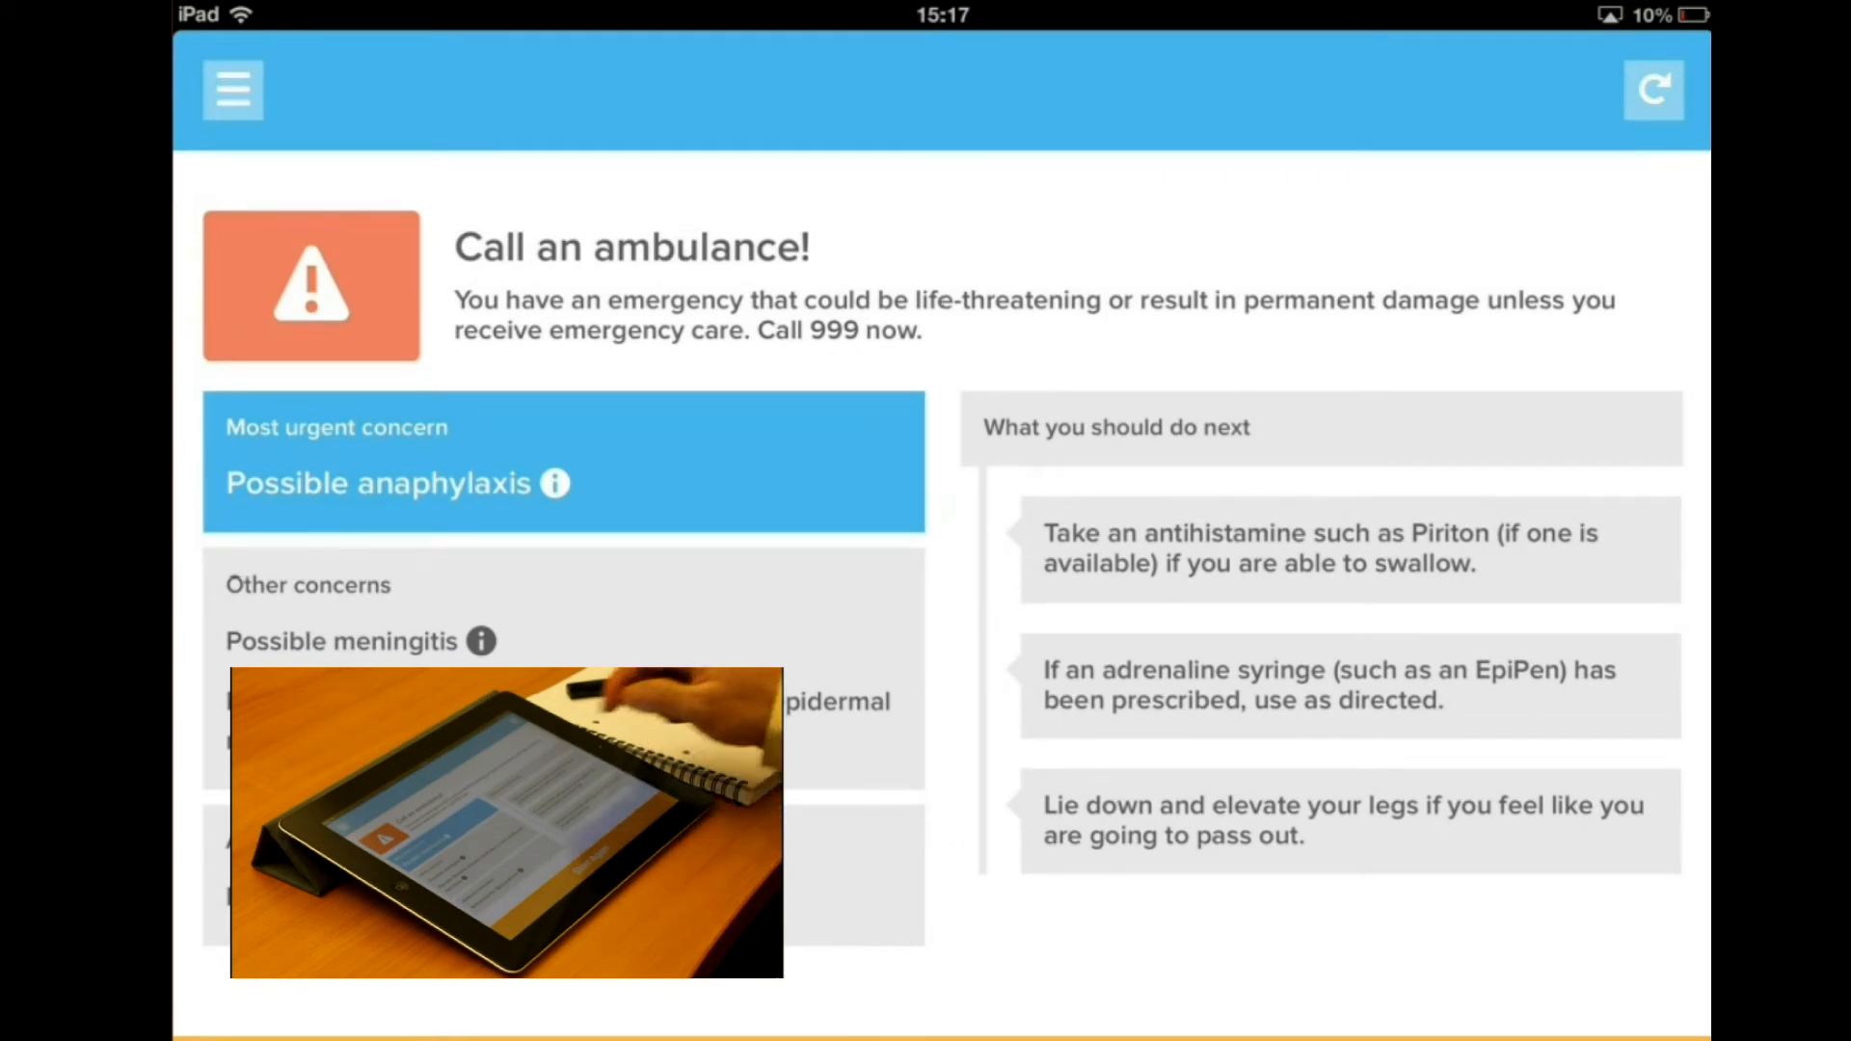
pyautogui.click(233, 90)
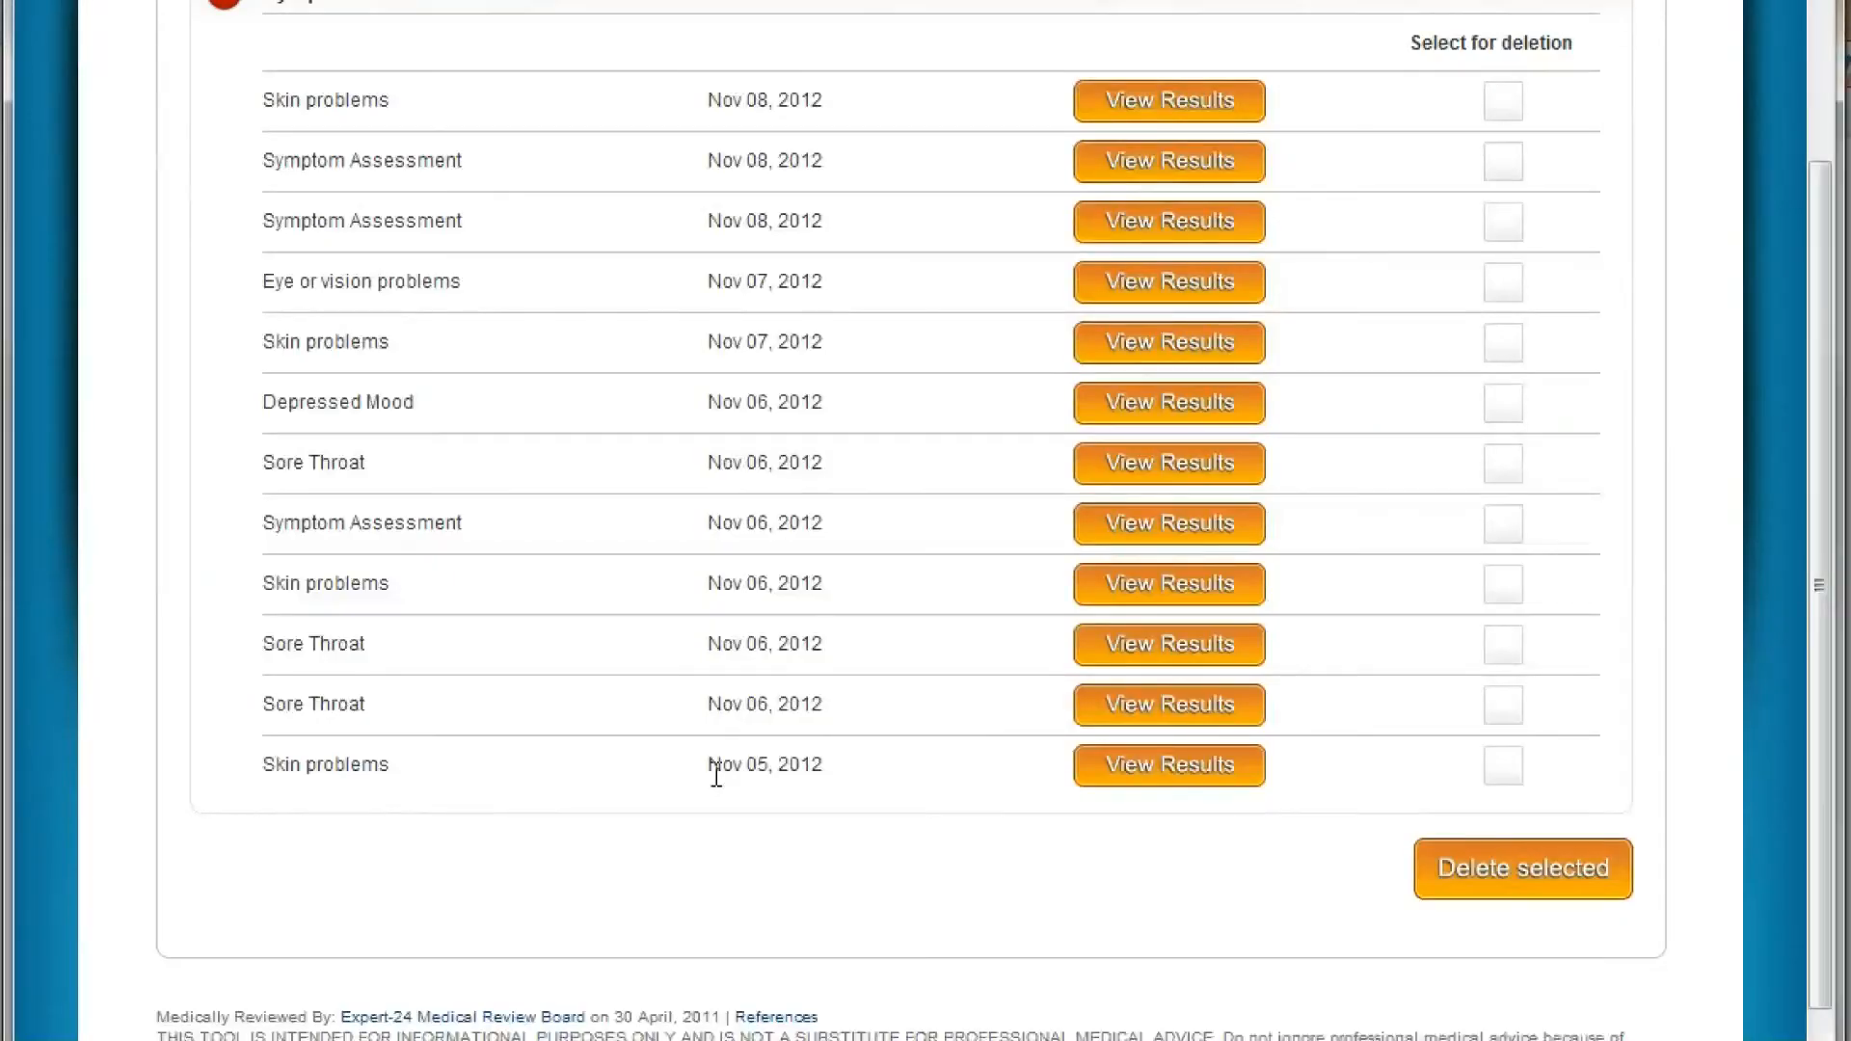
pyautogui.moveTo(1097, 102)
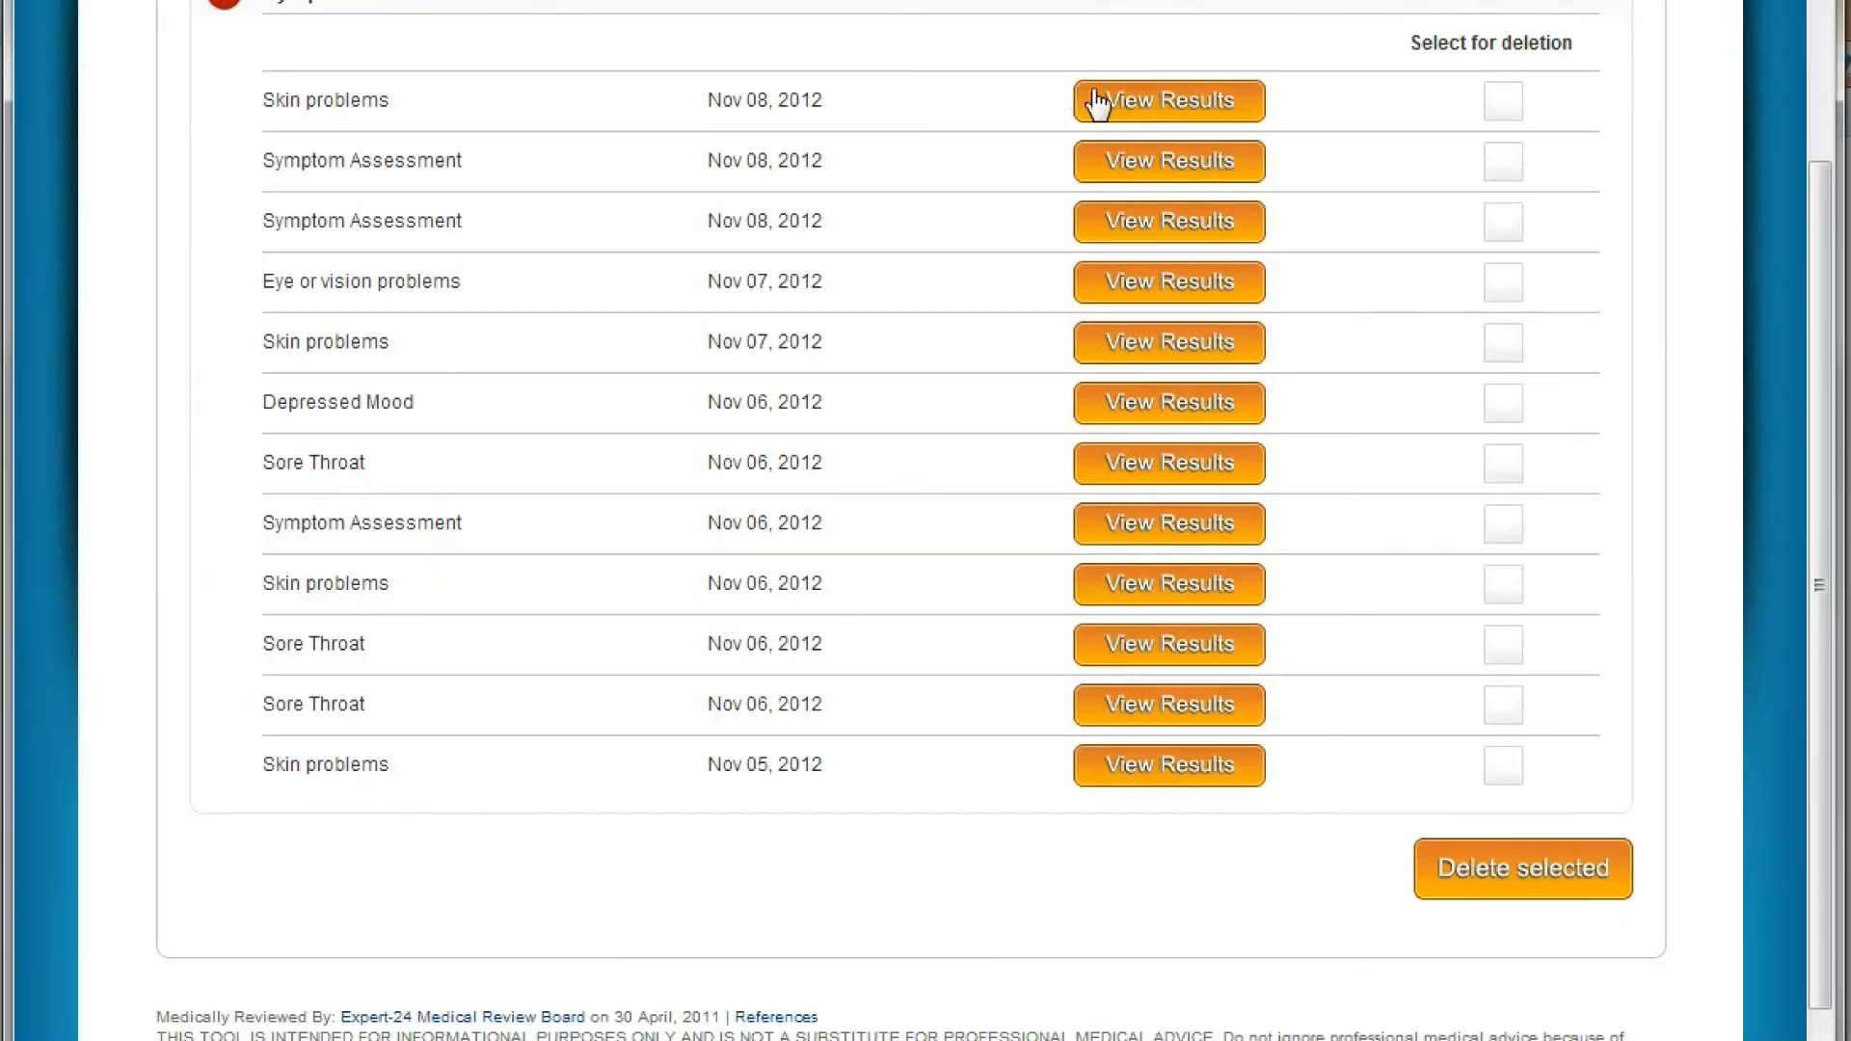
# Step: View the latest Skin problems result advising Go to A&E now for possible necrotising fasciitis
pyautogui.click(1168, 100)
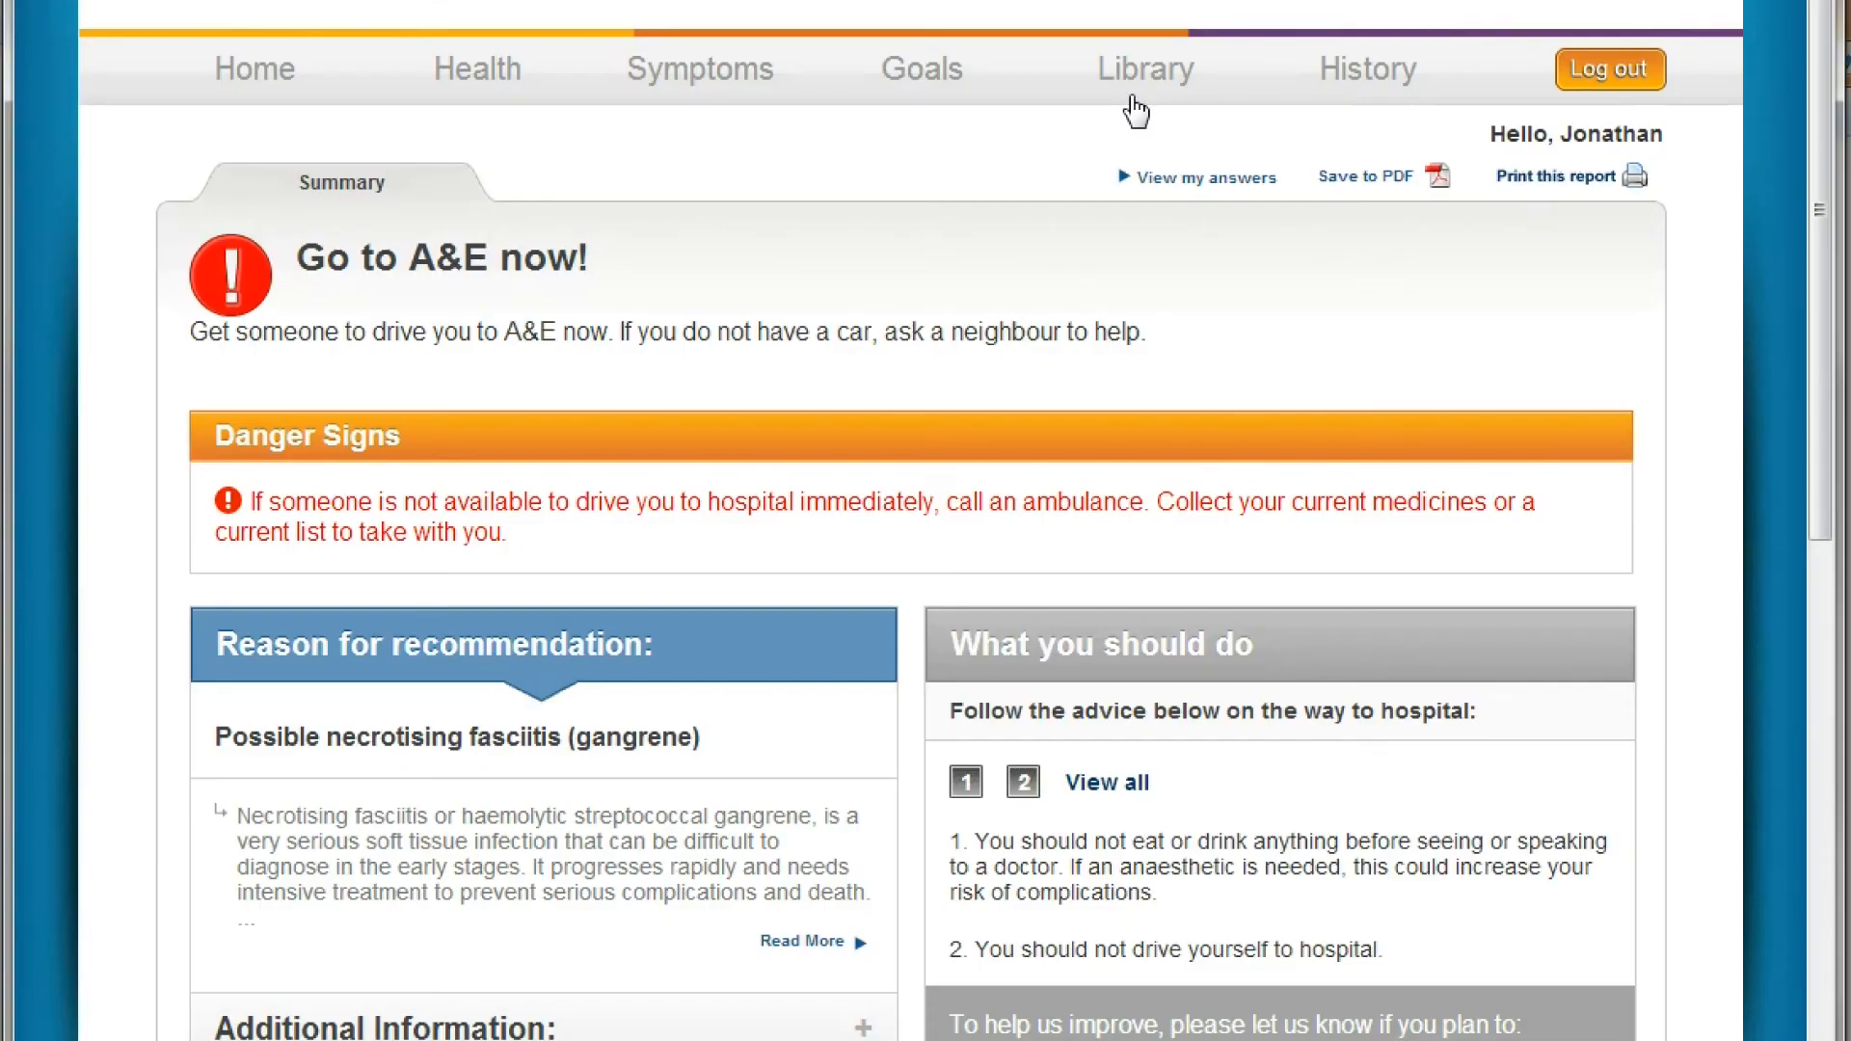
pyautogui.moveTo(1095, 401)
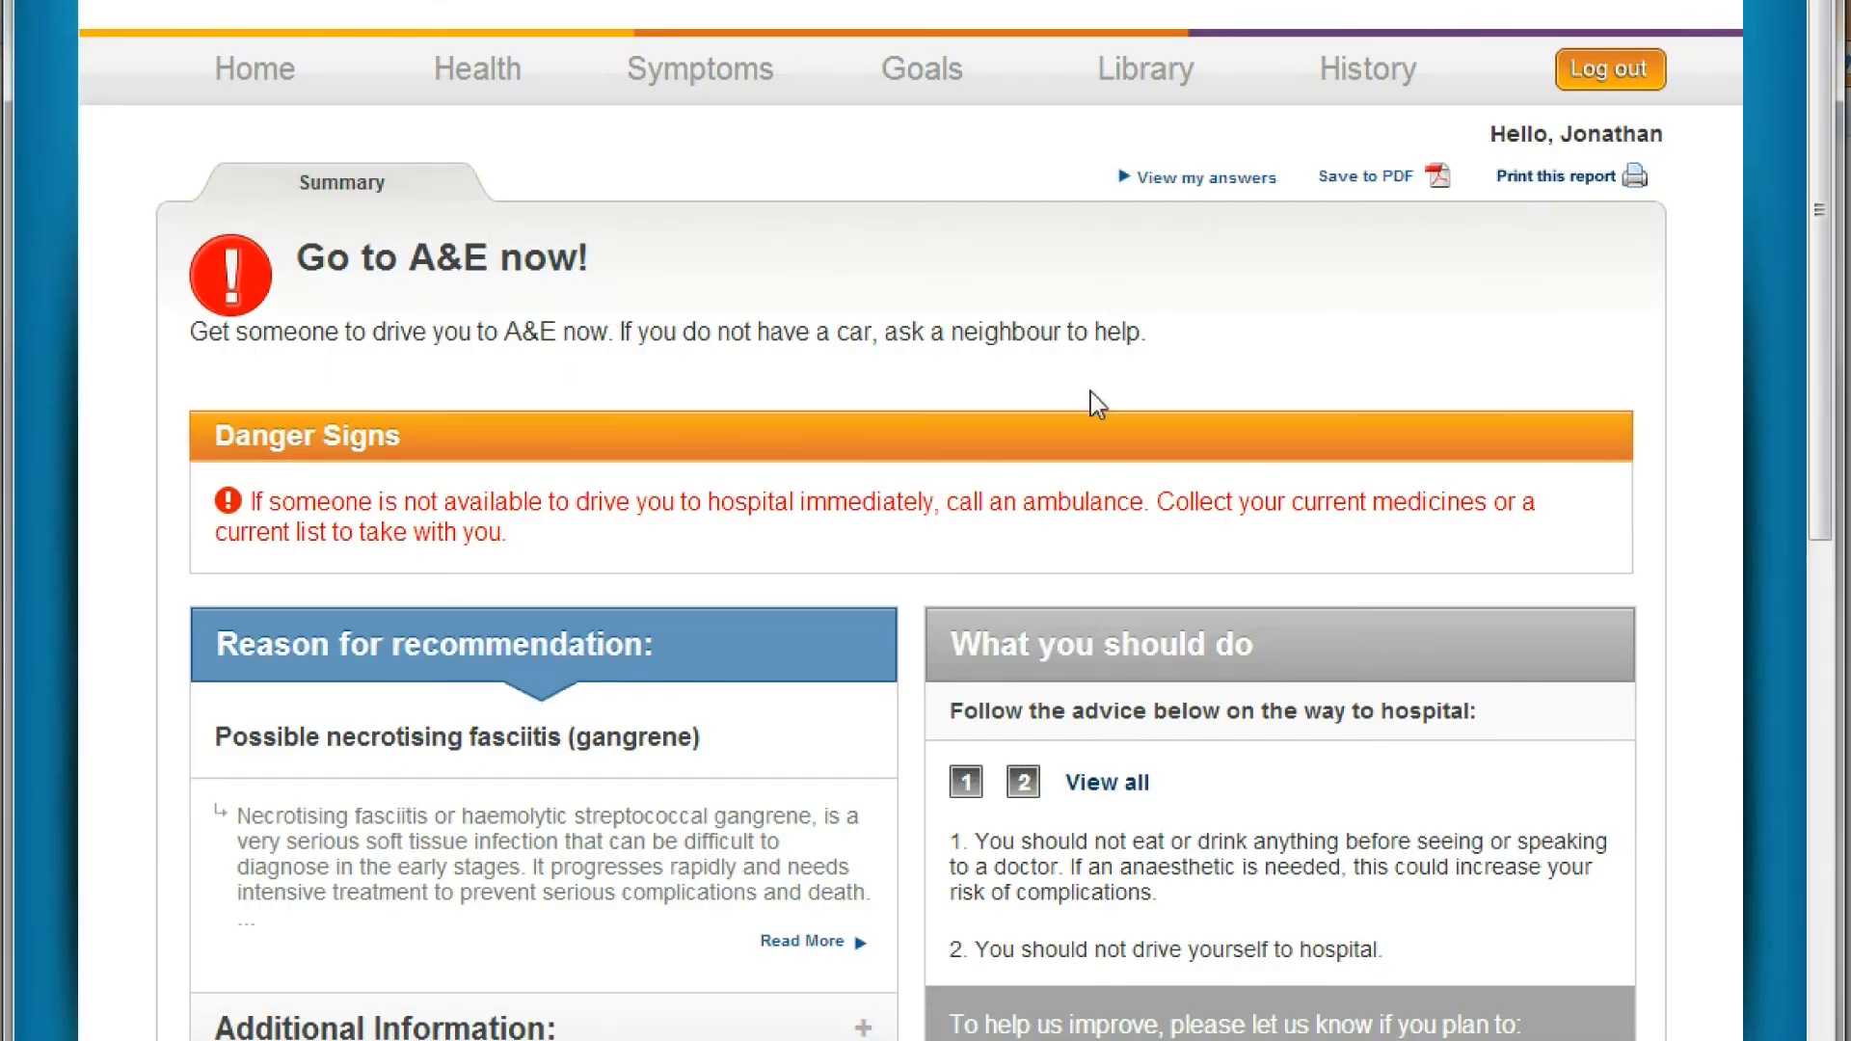
pyautogui.scroll(-3)
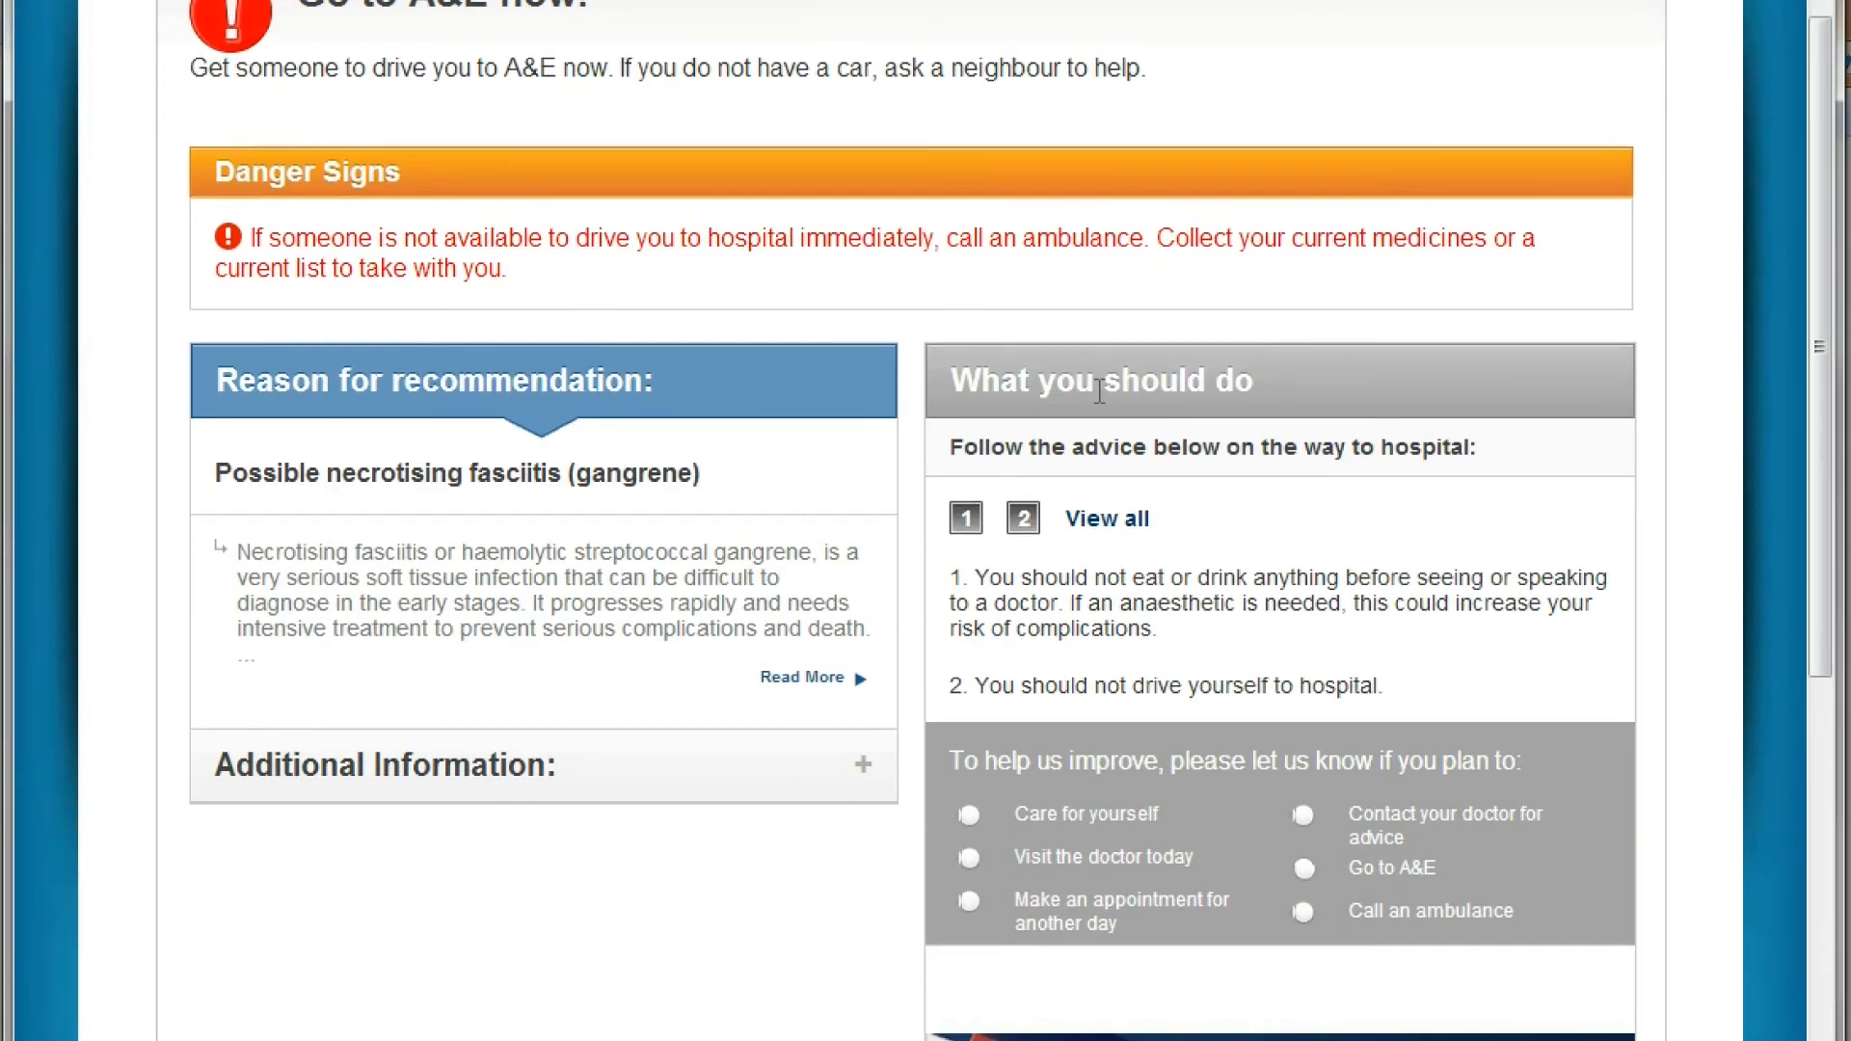